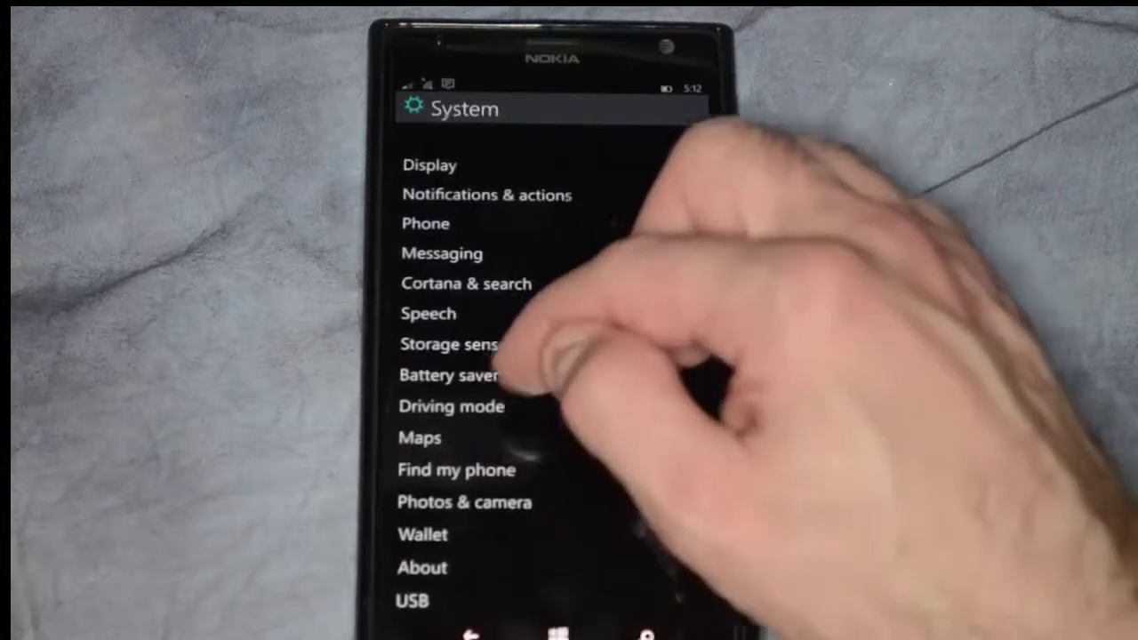
Open Driving mode from the System settings list to show its welcome screen
left_click(449, 407)
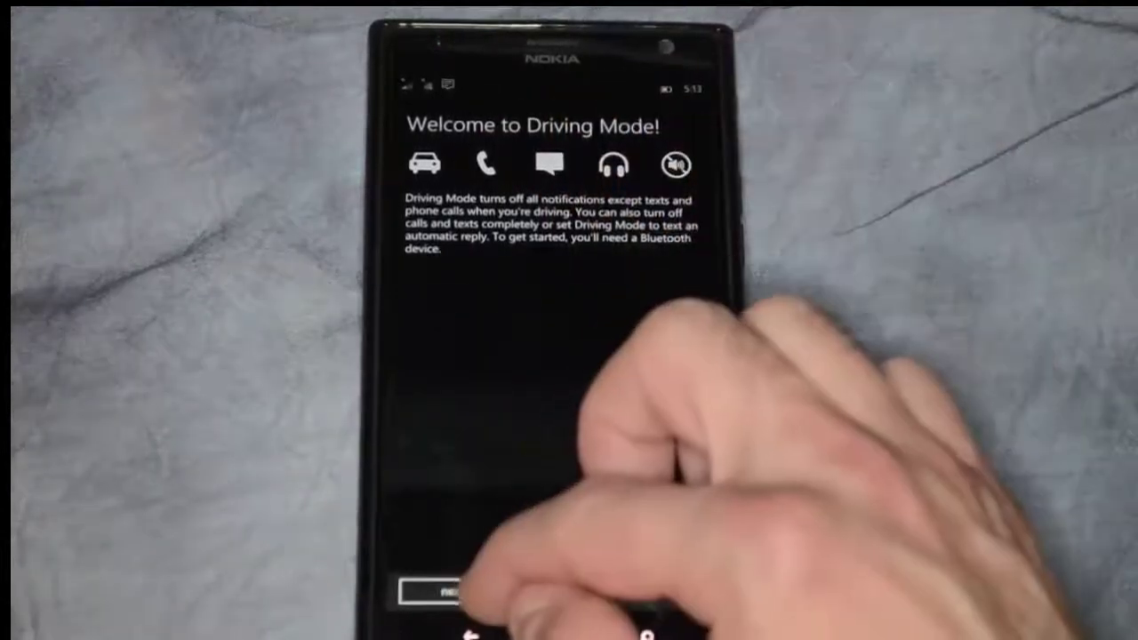
Start Driving Mode setup and switch on ignoring incoming calls and texts
left_click(440, 595)
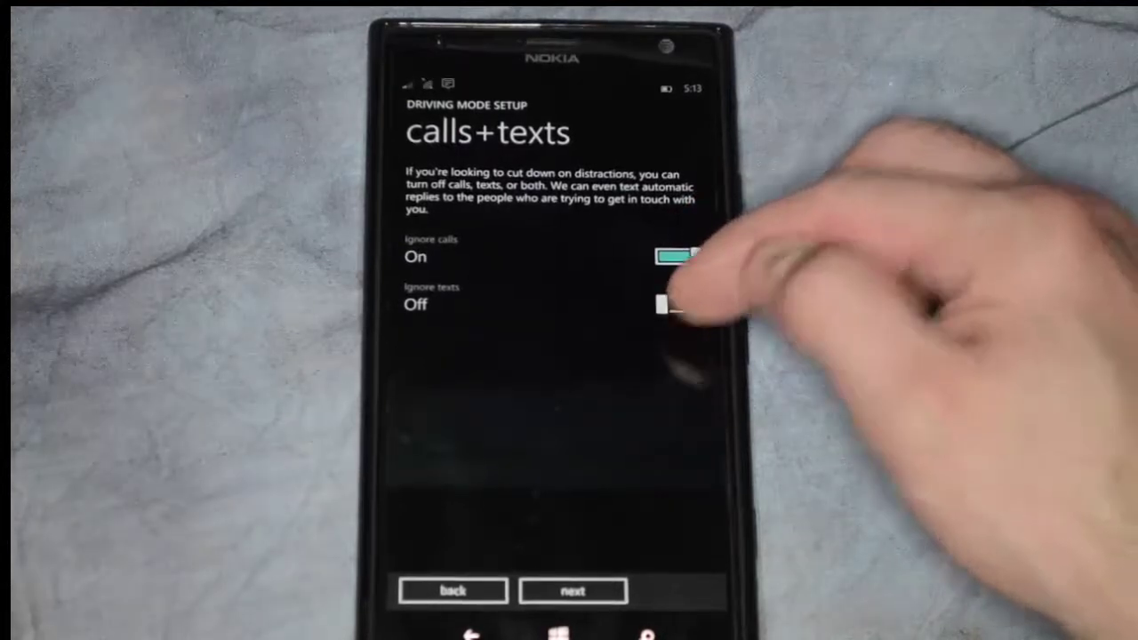
left_click(678, 307)
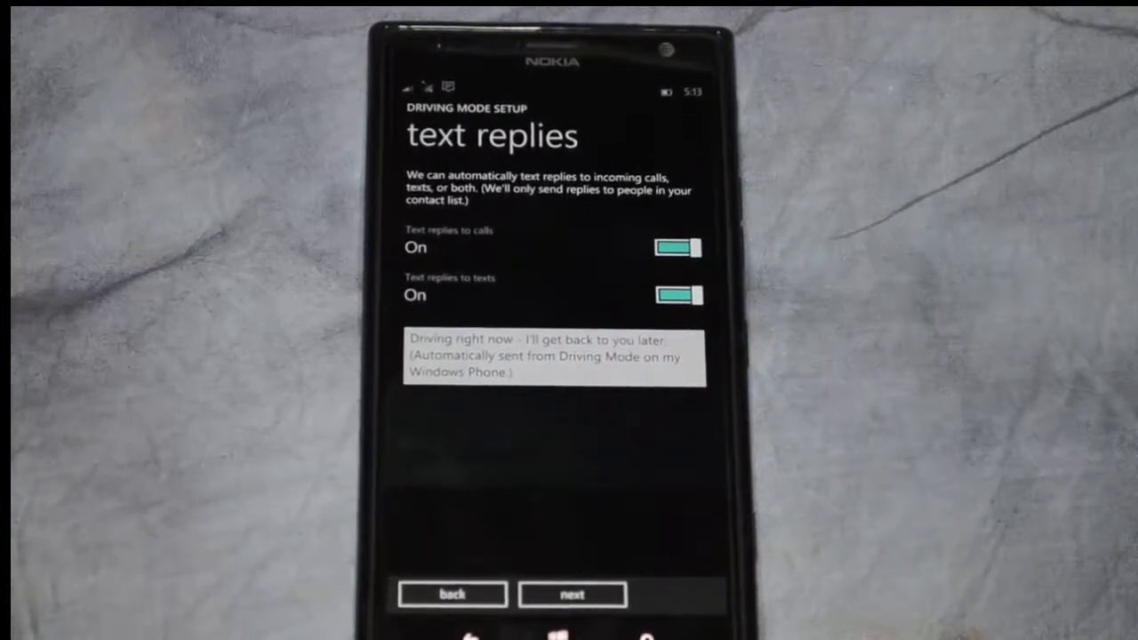
Keep both auto-reply toggles On and advance to the Bluetooth device list
left_click(571, 594)
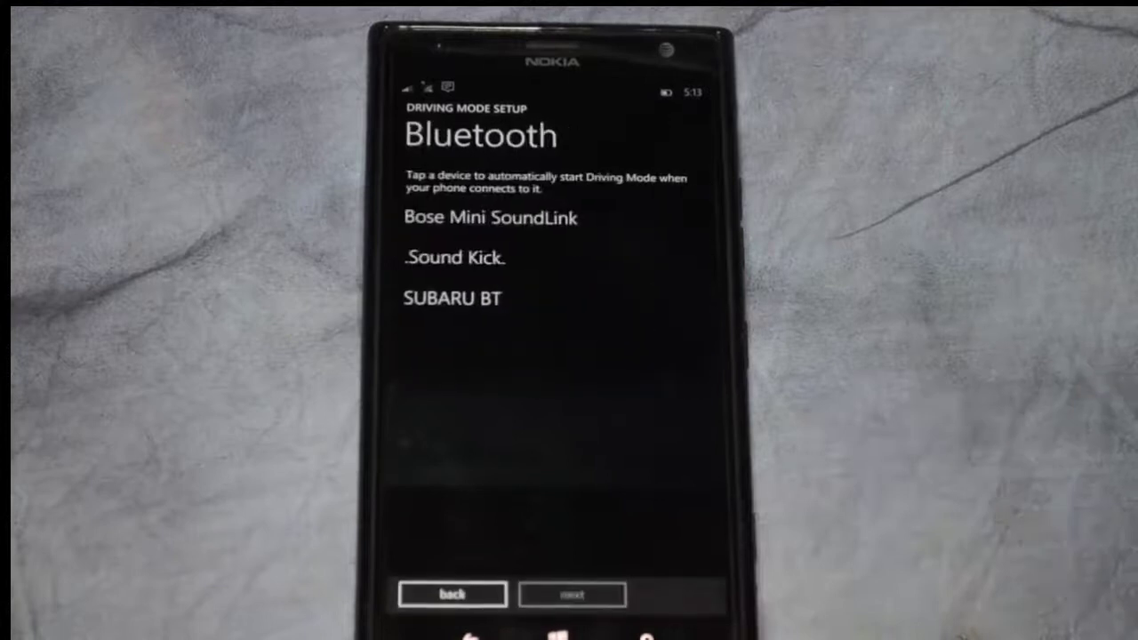